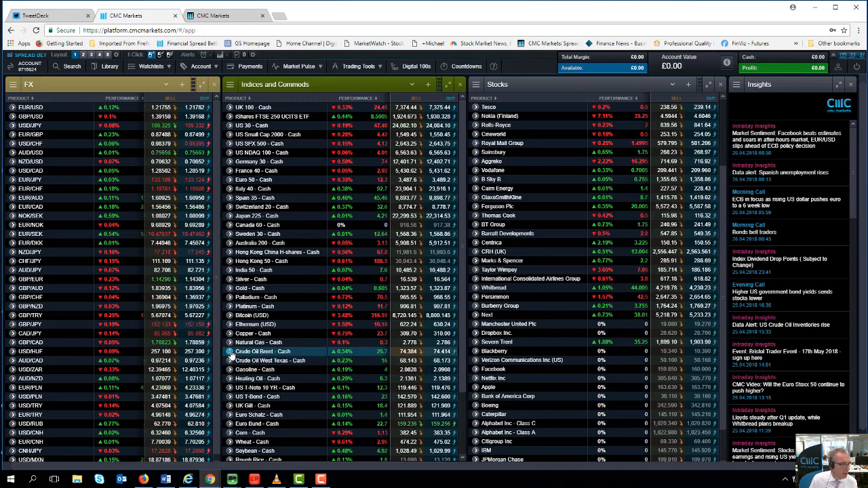
- Open a Crude Oil Brent - Cash price chart from the Indices and Commods watchlist
right_click(263, 351)
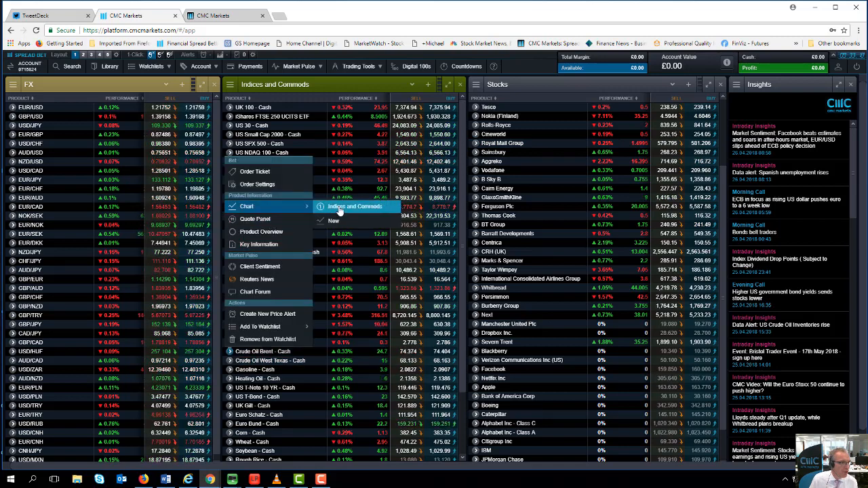
left_click(247, 206)
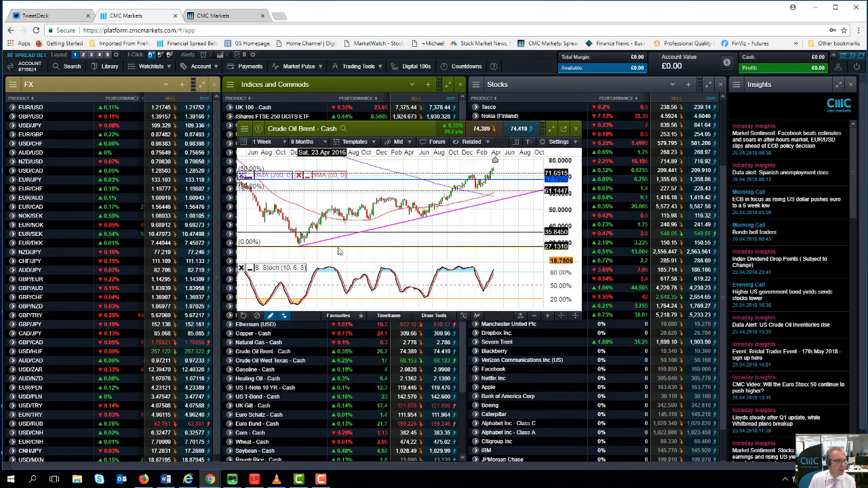
- Close the Crude Oil Brent chart and open an Apple price chart from the Stocks watchlist
left_click(306, 142)
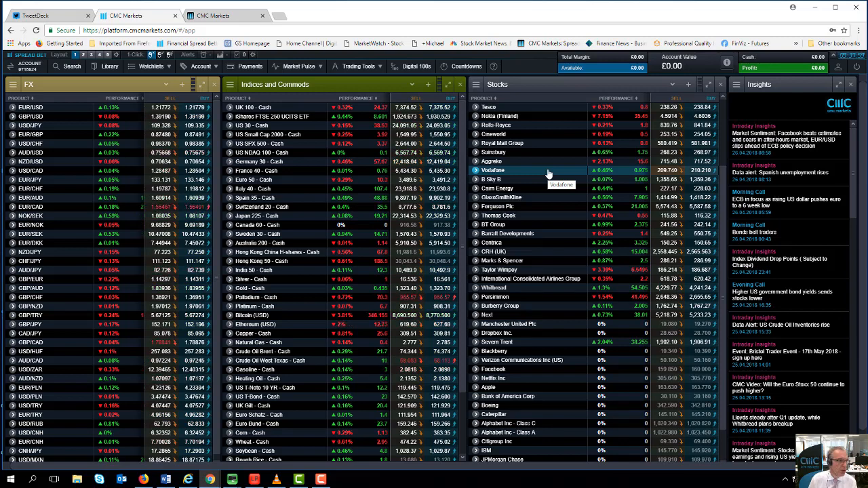
right_click(495, 171)
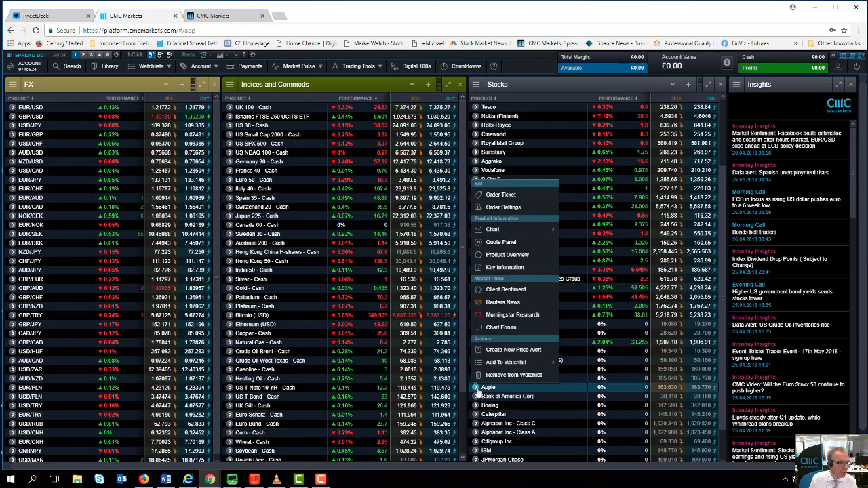
mouse_move(493, 229)
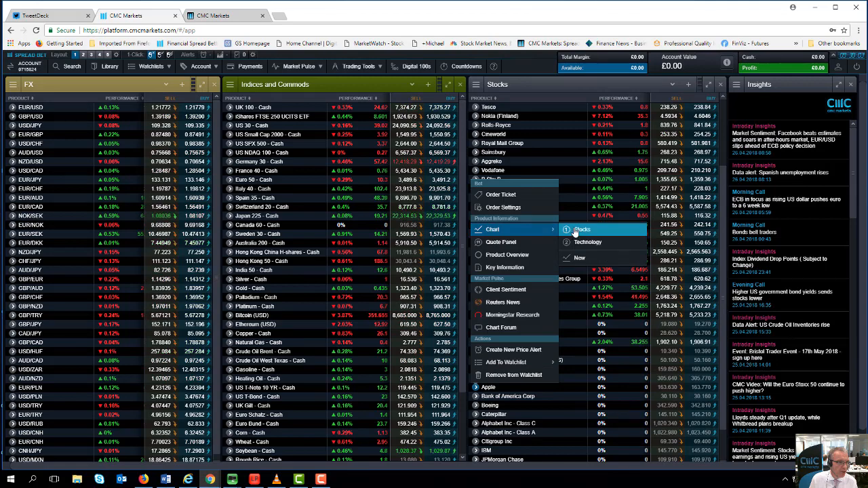
left_click(582, 229)
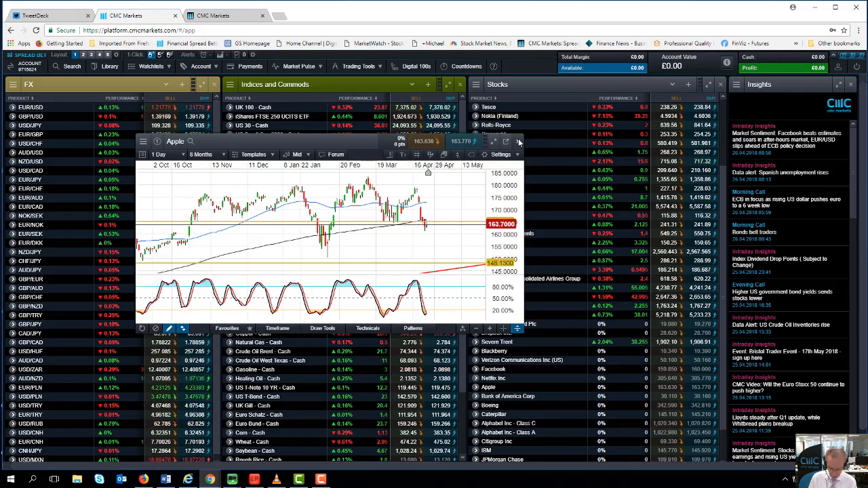
- Close the Apple chart, leaving only the watchlist dashboard
left_click(518, 143)
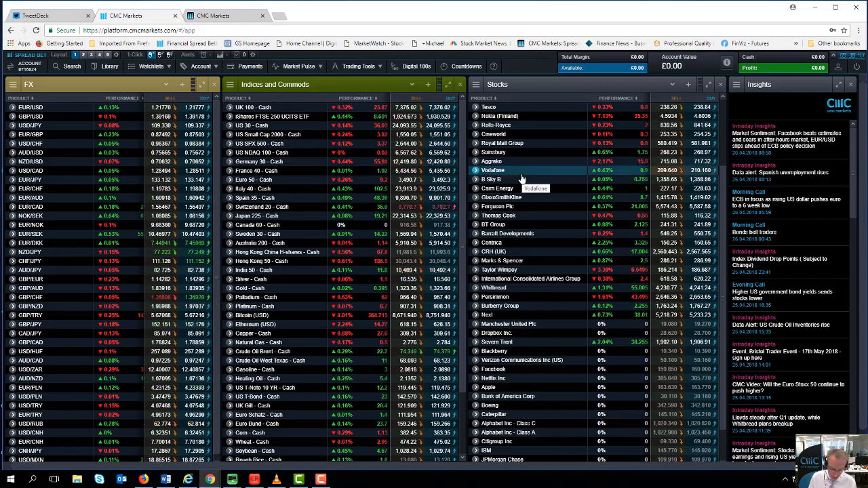